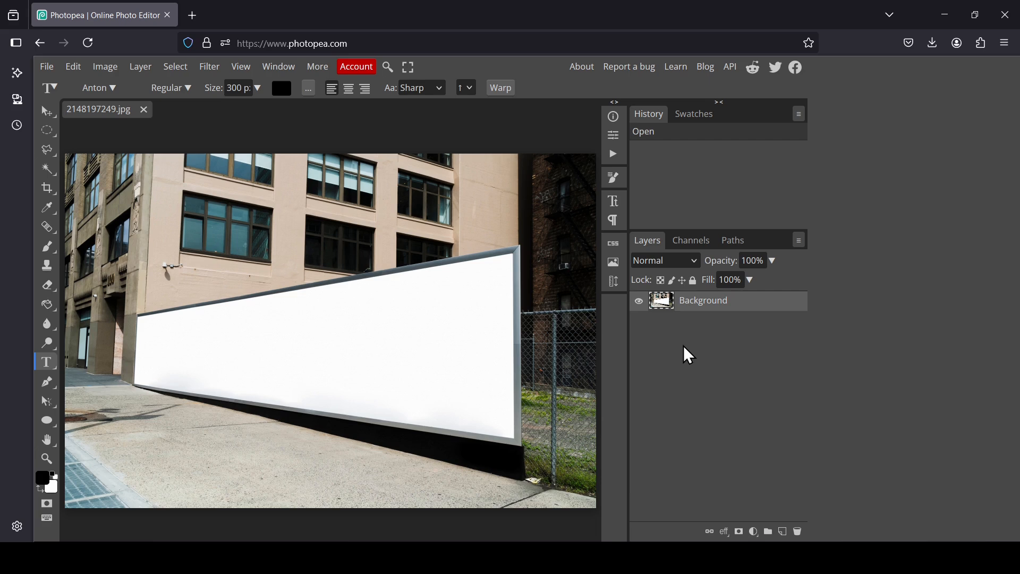
mouse_move(691, 356)
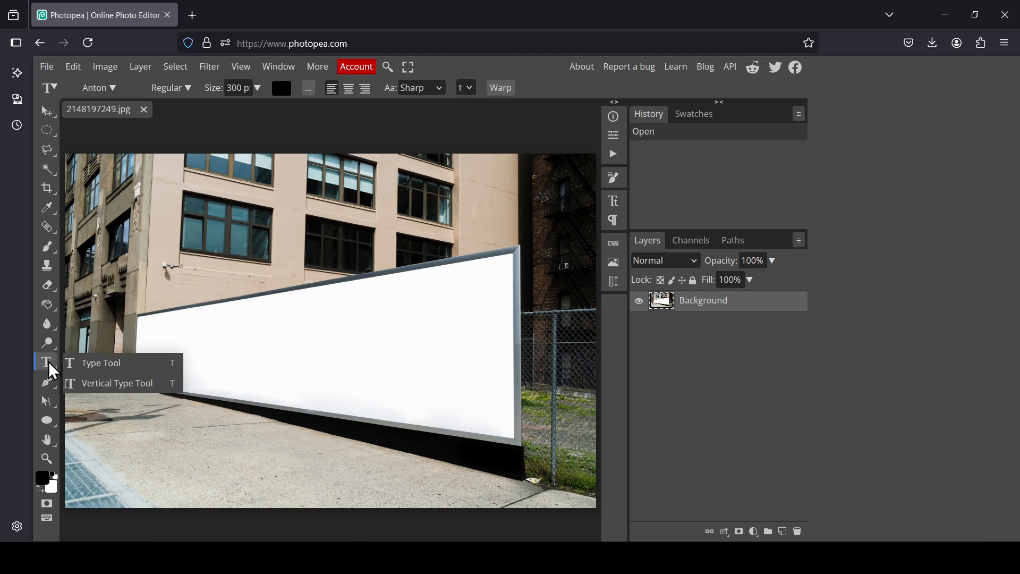
Type PERSPECTIVE in black Anton Regular as a new text layer on the canvas
left_click(101, 363)
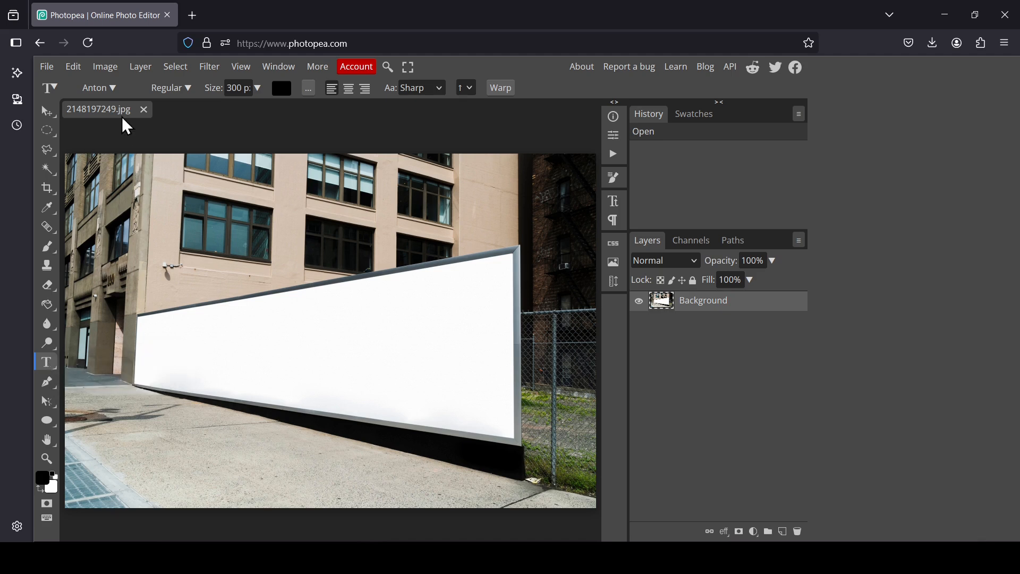
left_click(167, 87)
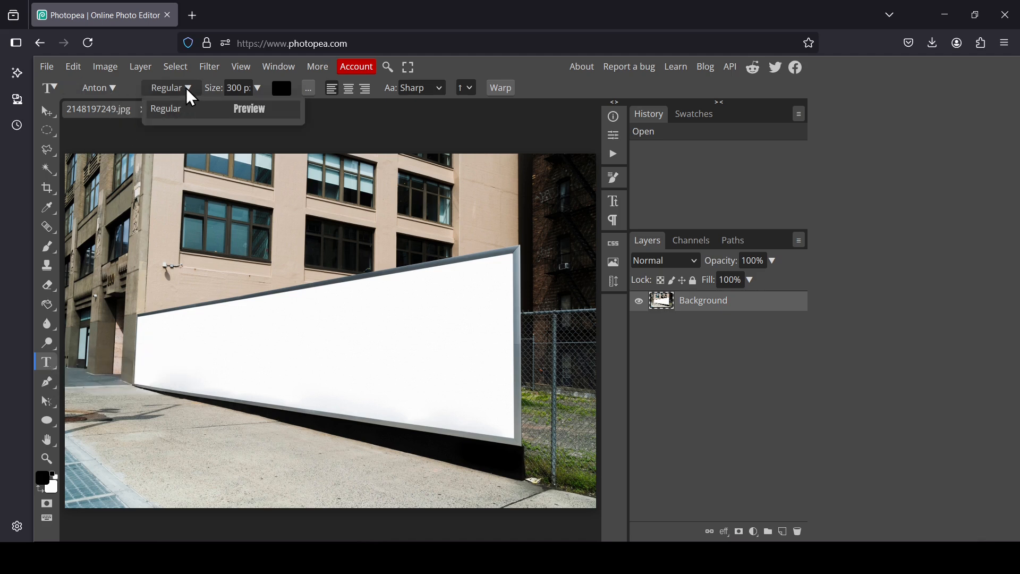
left_click(239, 88)
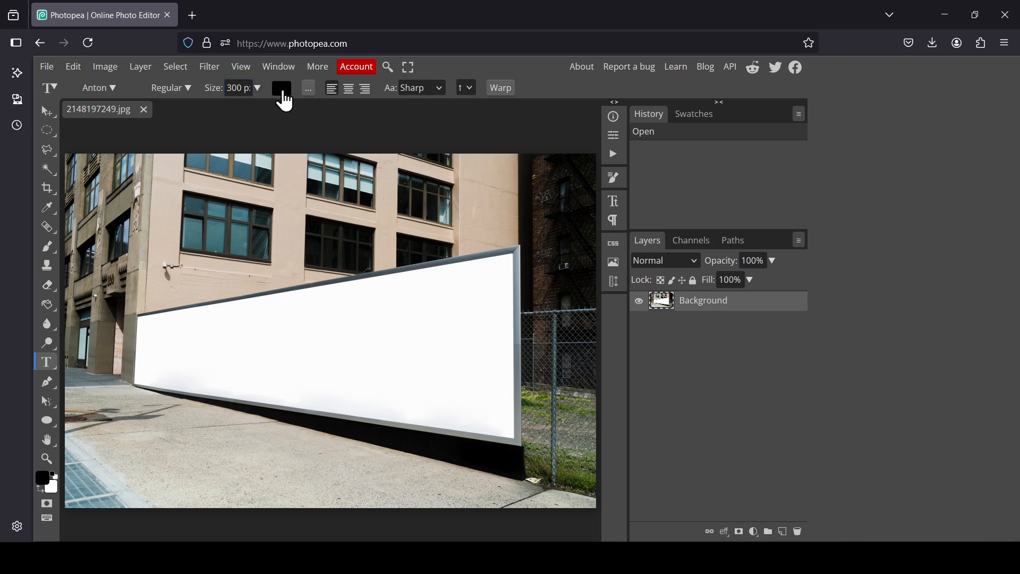
left_click(110, 266)
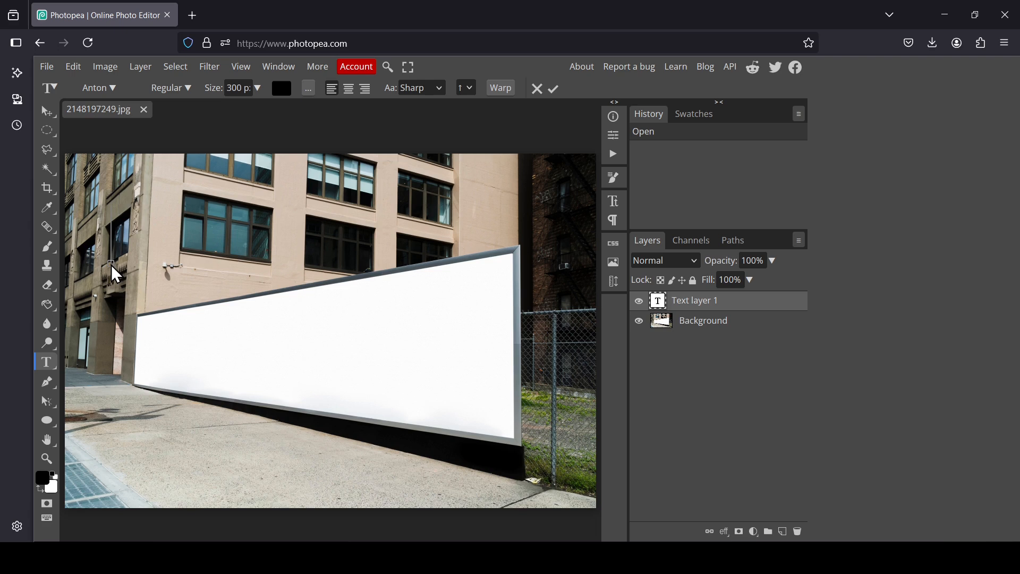
type("PERSPECTIVE")
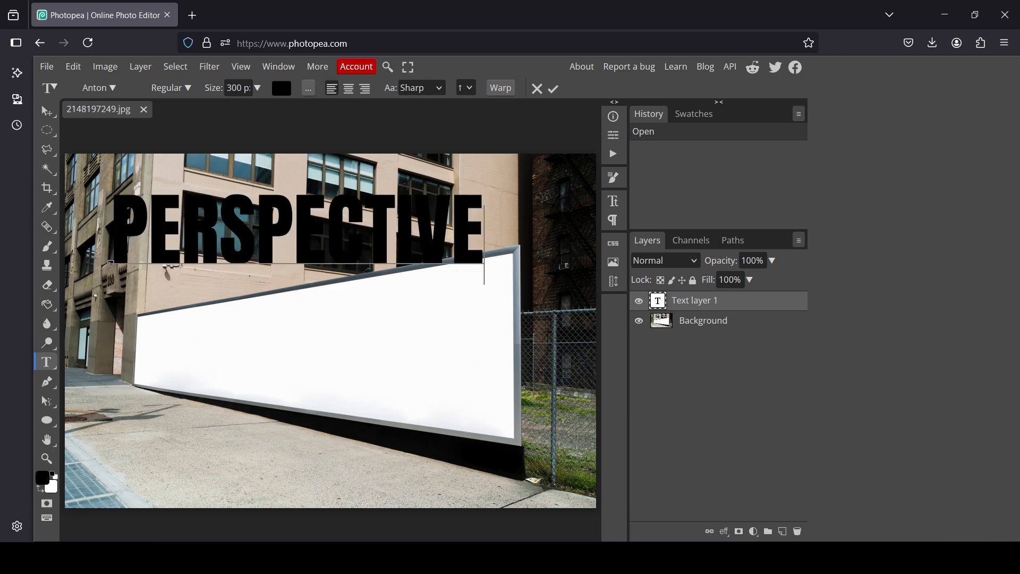
left_click(552, 88)
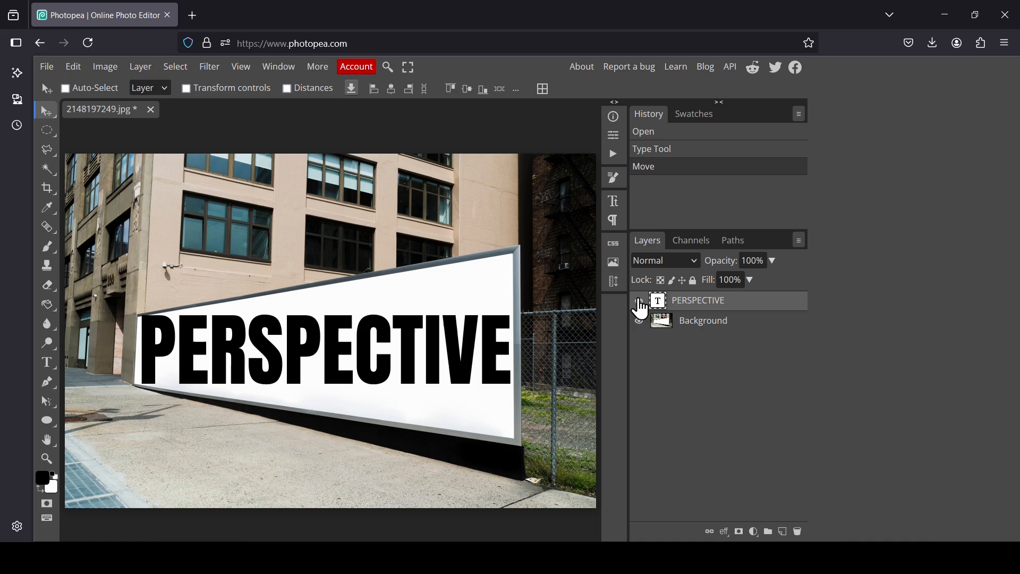
Hide the PERSPECTIVE text layer and create an empty layer above it
left_click(640, 300)
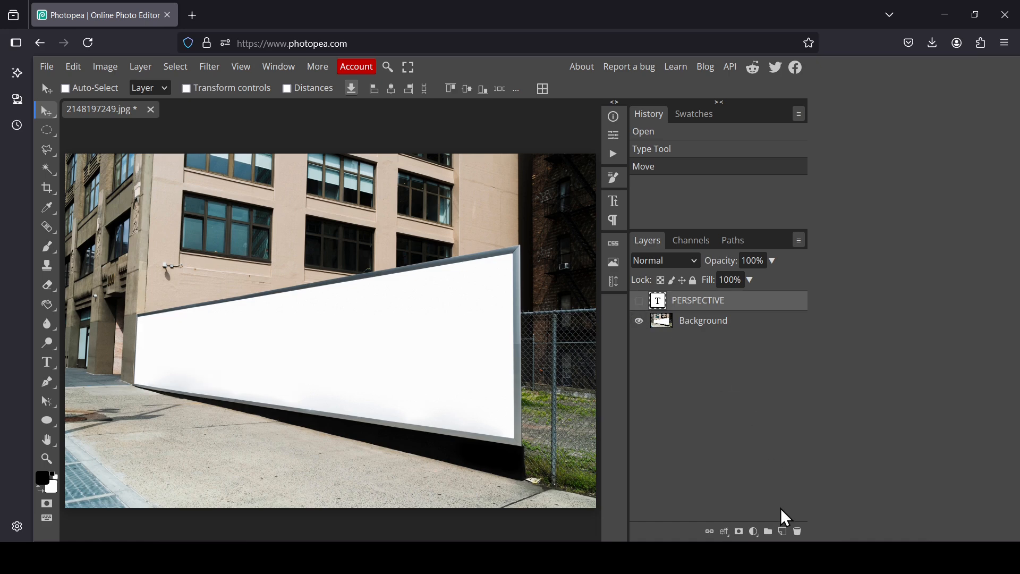
left_click(766, 531)
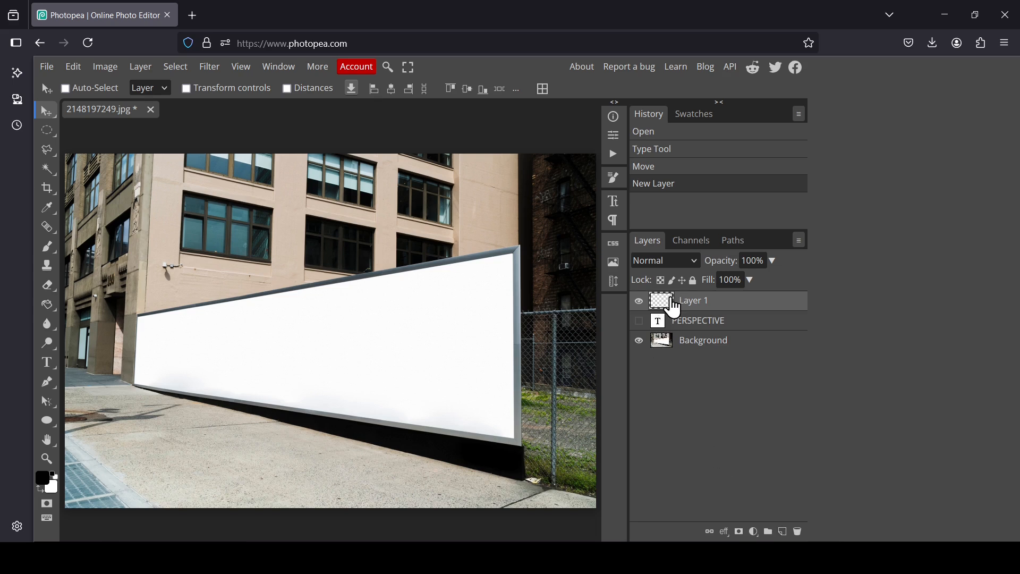
mouse_move(666, 309)
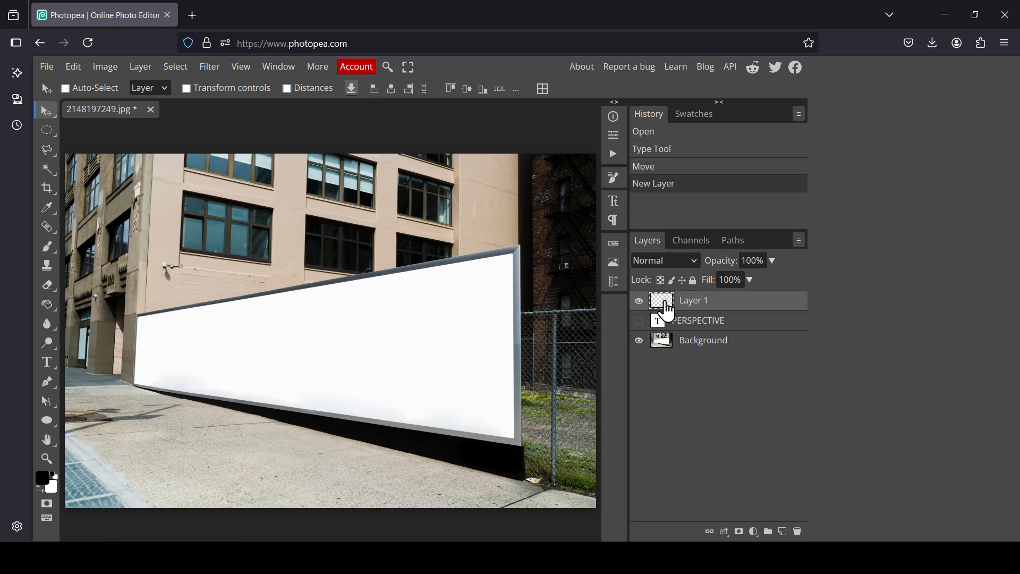
mouse_move(208, 67)
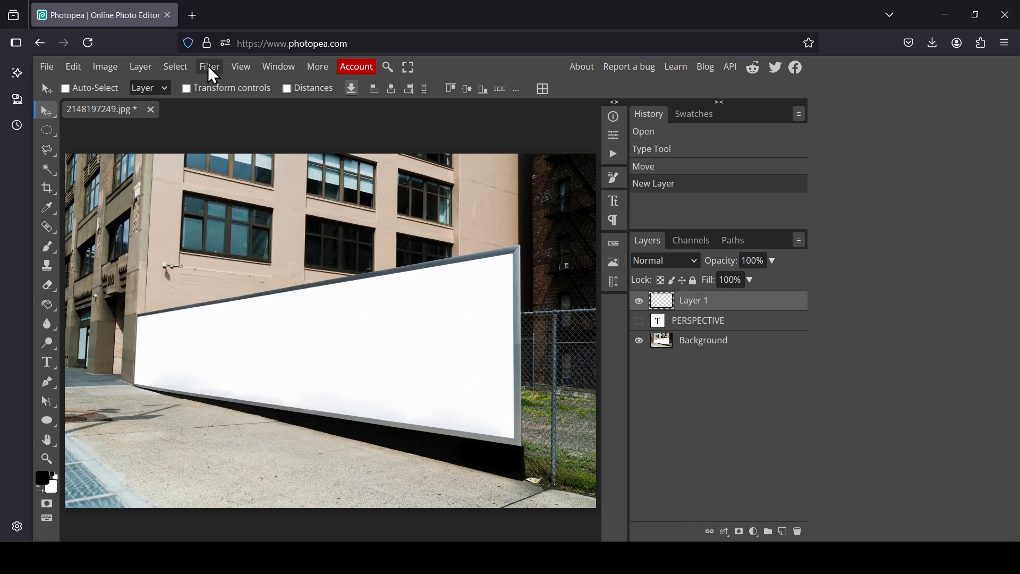
Draw a Vanishing Point plane on the billboard's four corners and apply it
left_click(209, 66)
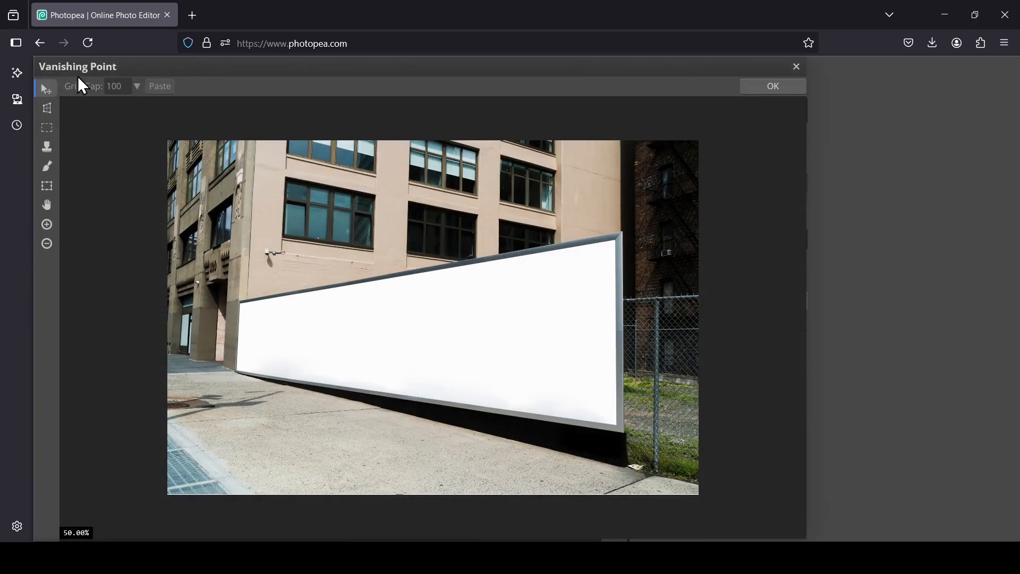
mouse_move(46, 108)
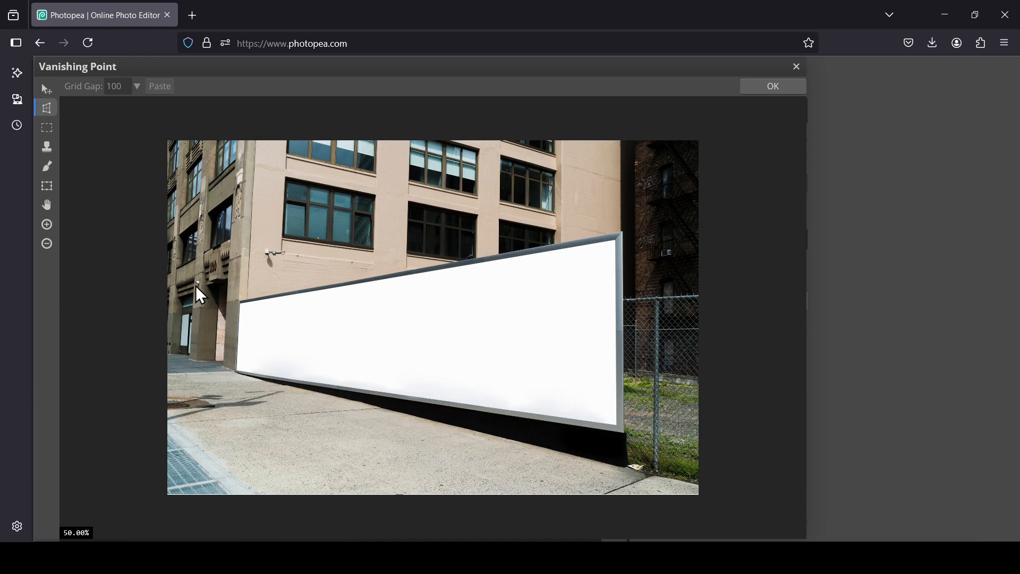
mouse_move(244, 312)
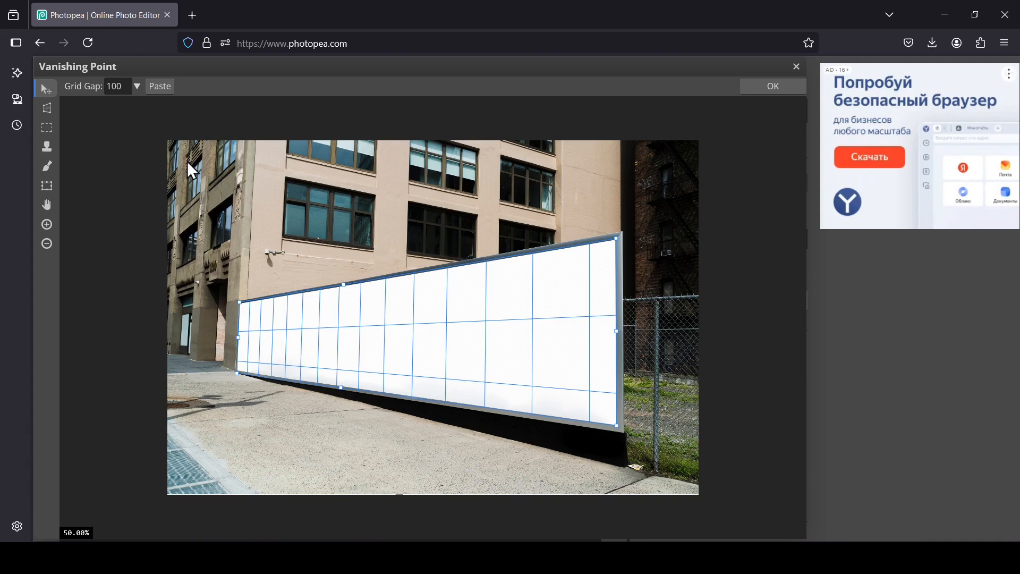
mouse_move(52, 95)
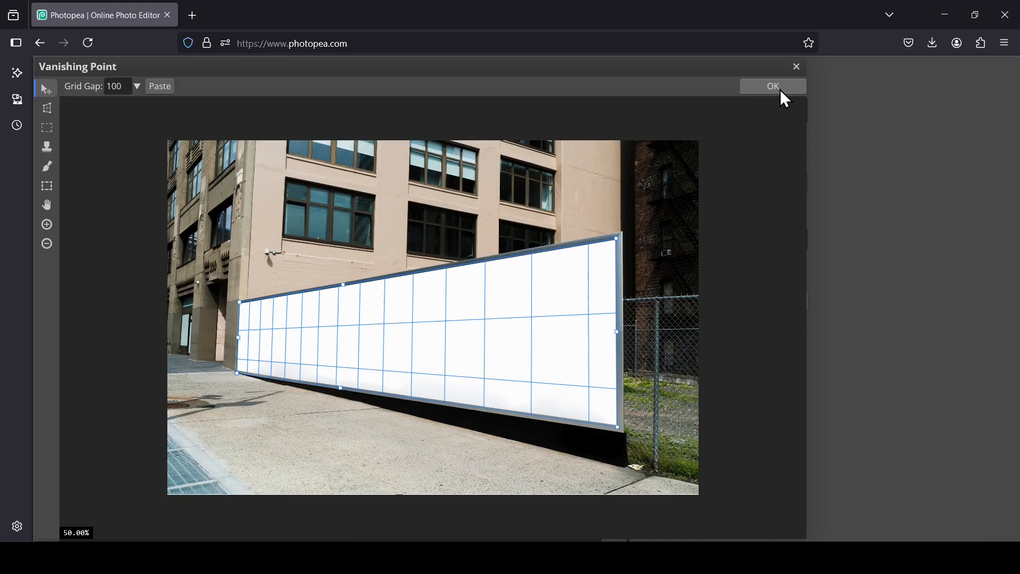
left_click(771, 86)
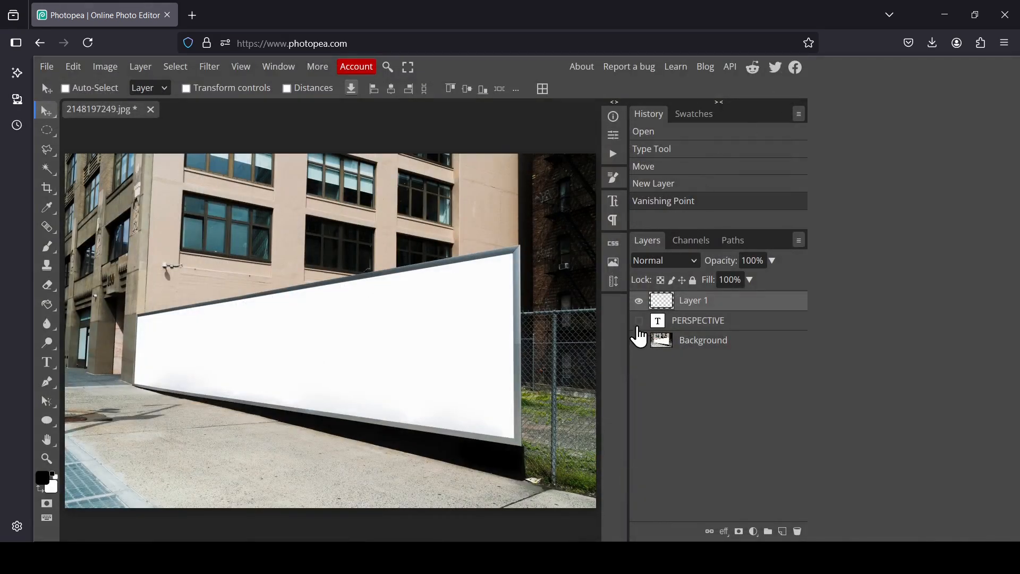
Select and copy the PERSPECTIVE text pixels, then hide the text layer again
left_click(639, 320)
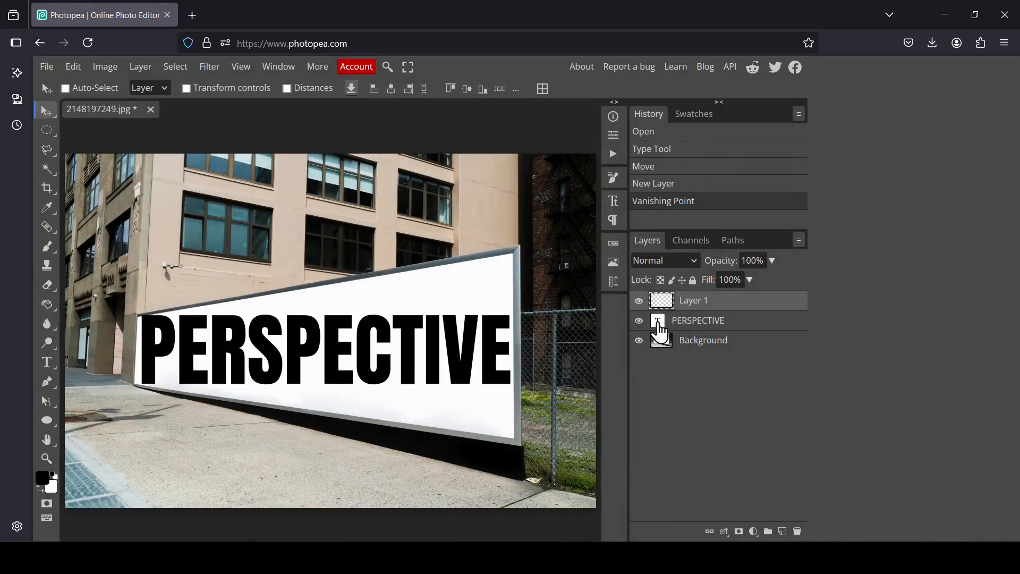
left_click(698, 320)
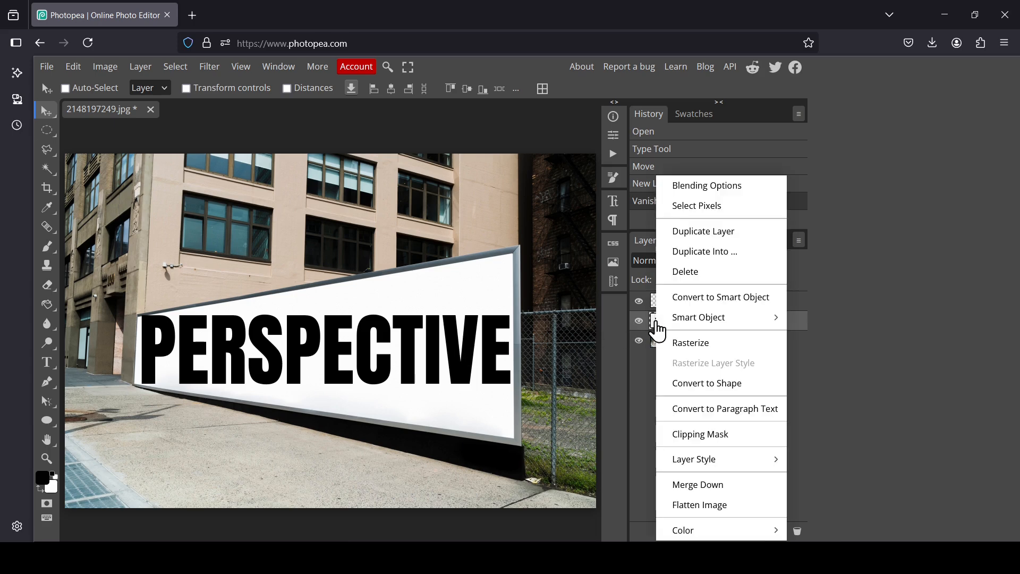
left_click(696, 206)
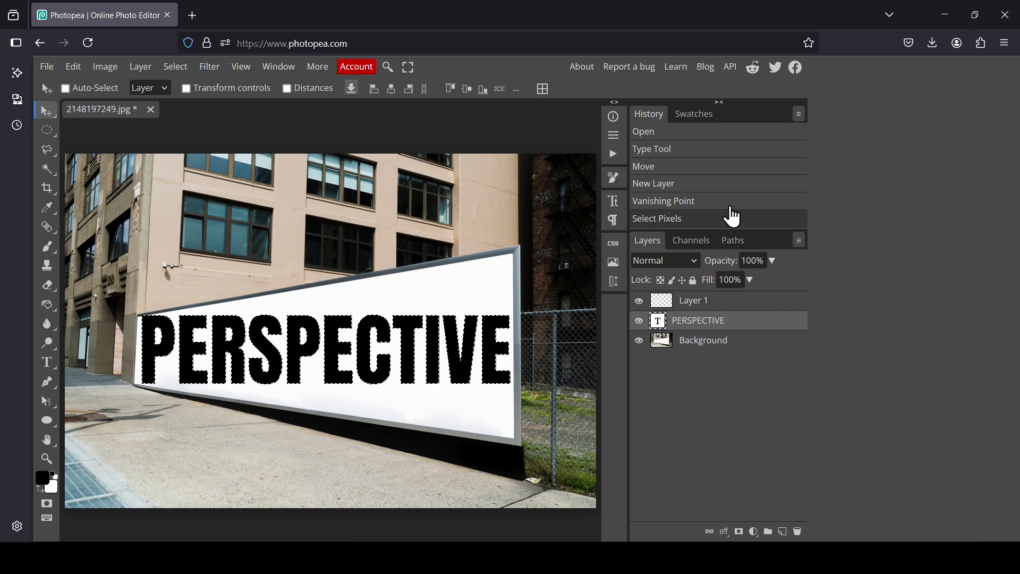
mouse_move(680, 330)
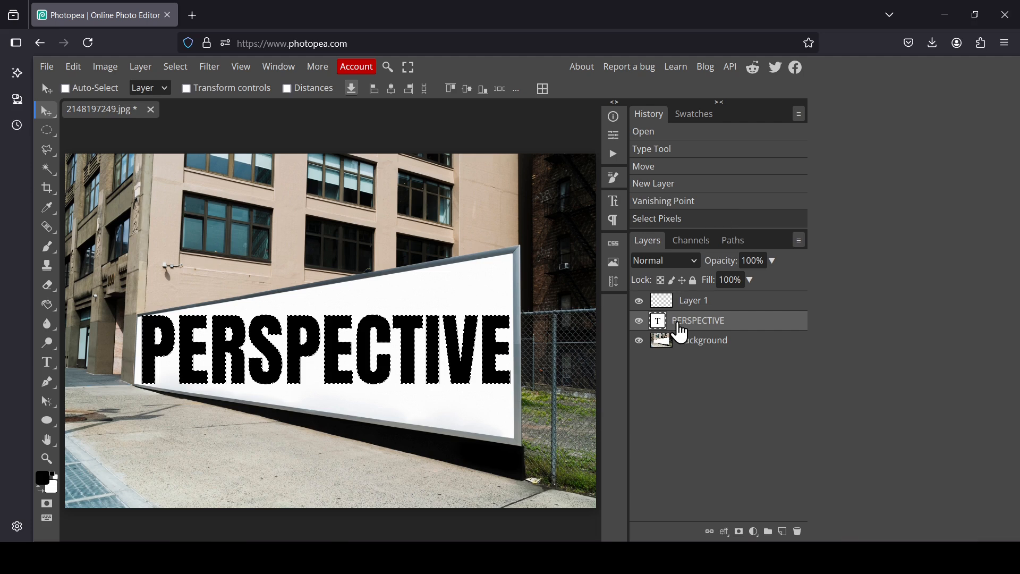
left_click(66, 87)
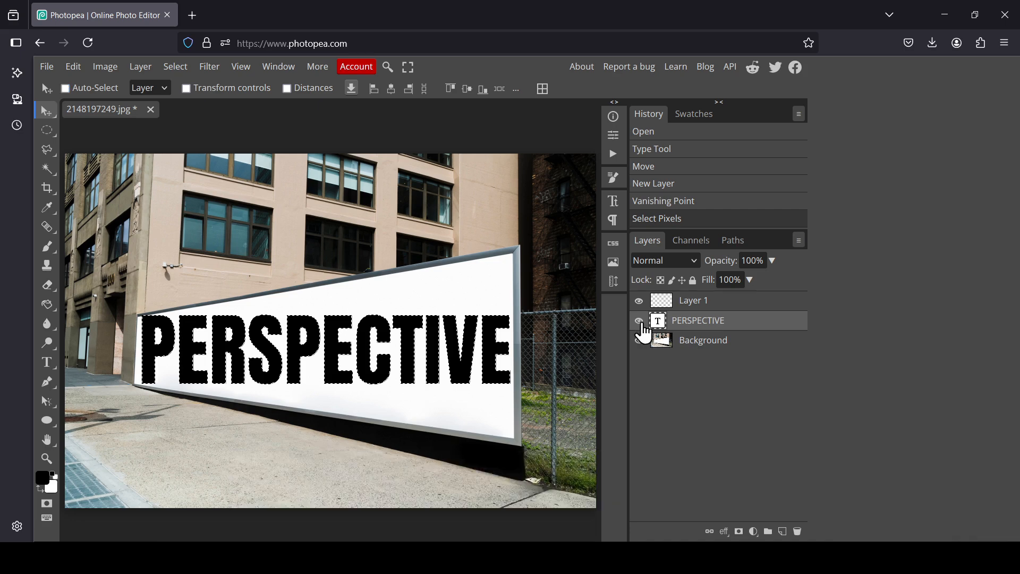
left_click(639, 320)
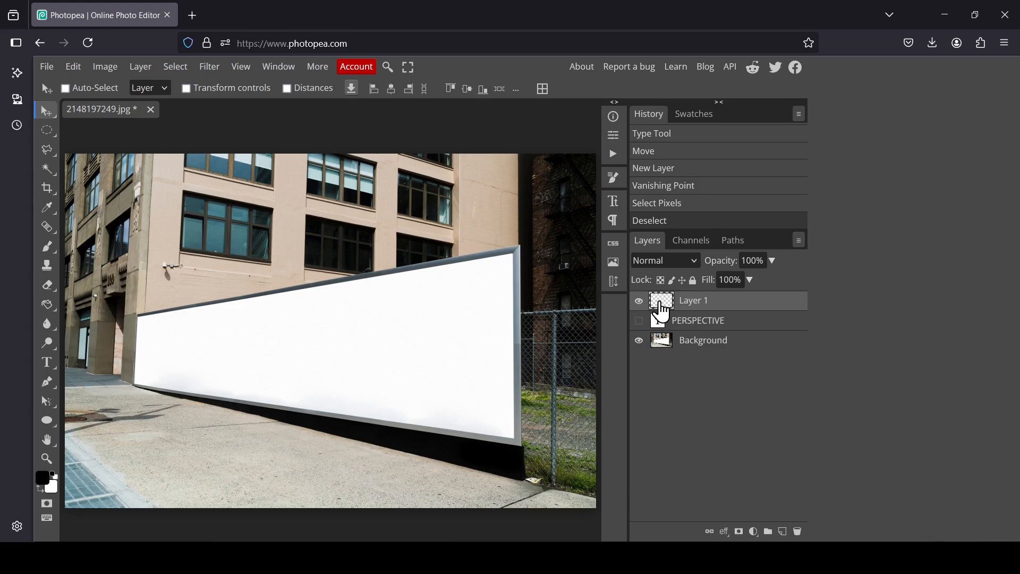
In Vanishing Point, paste PERSPECTIVE, stretch it over the billboard plane, and apply
left_click(209, 66)
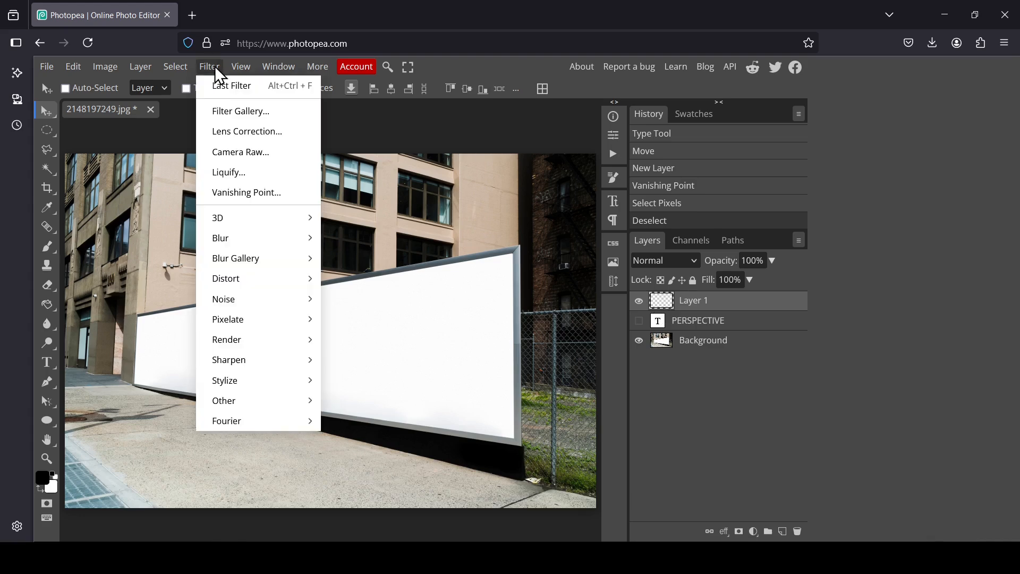
mouse_move(247, 192)
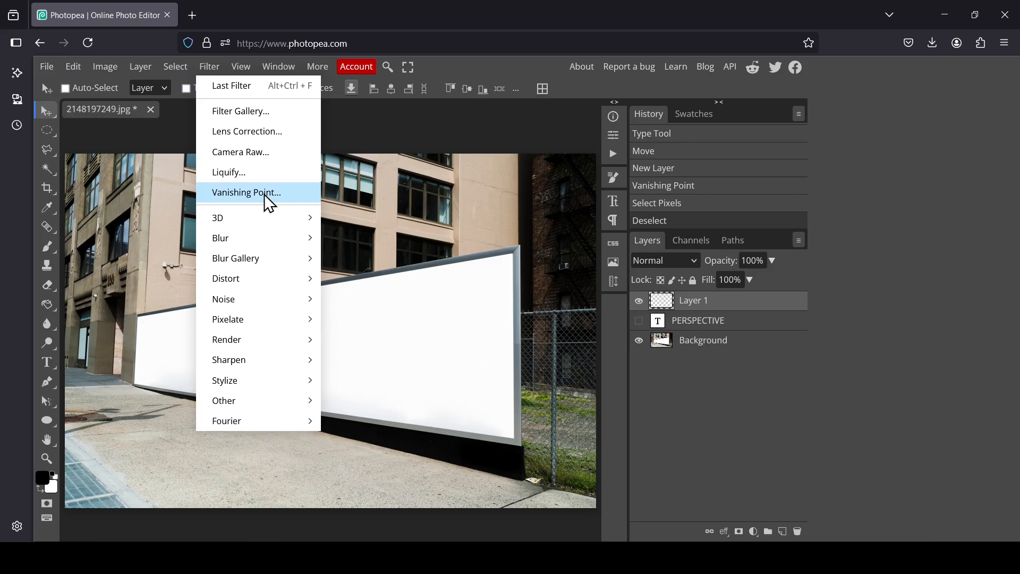
left_click(246, 193)
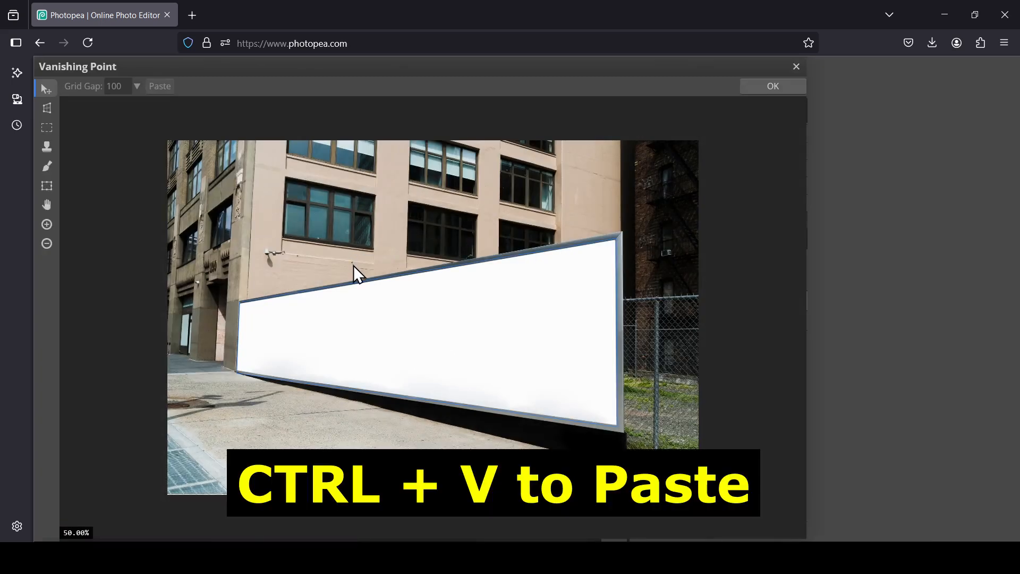
key("ctrl+v")
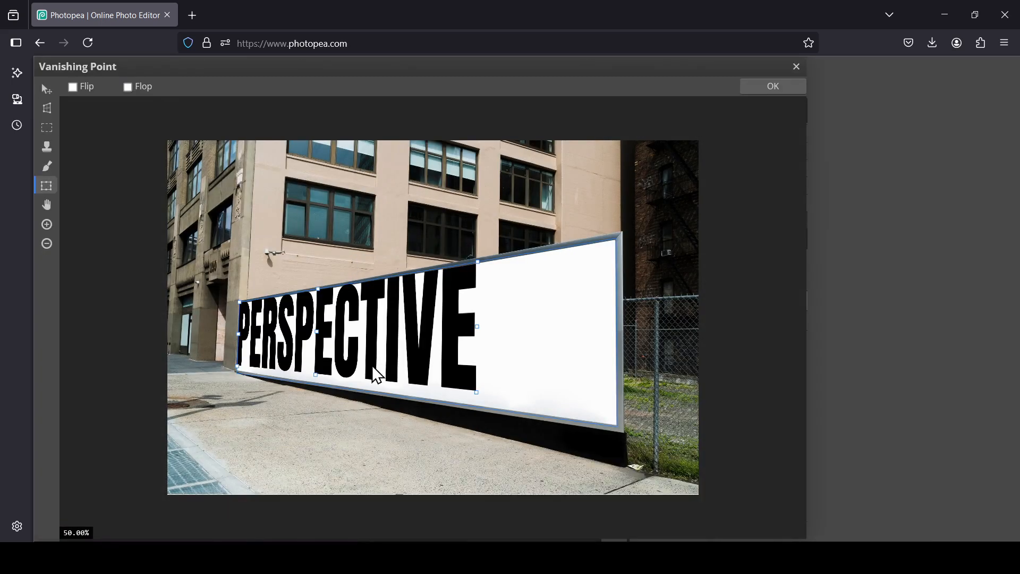
mouse_move(477, 327)
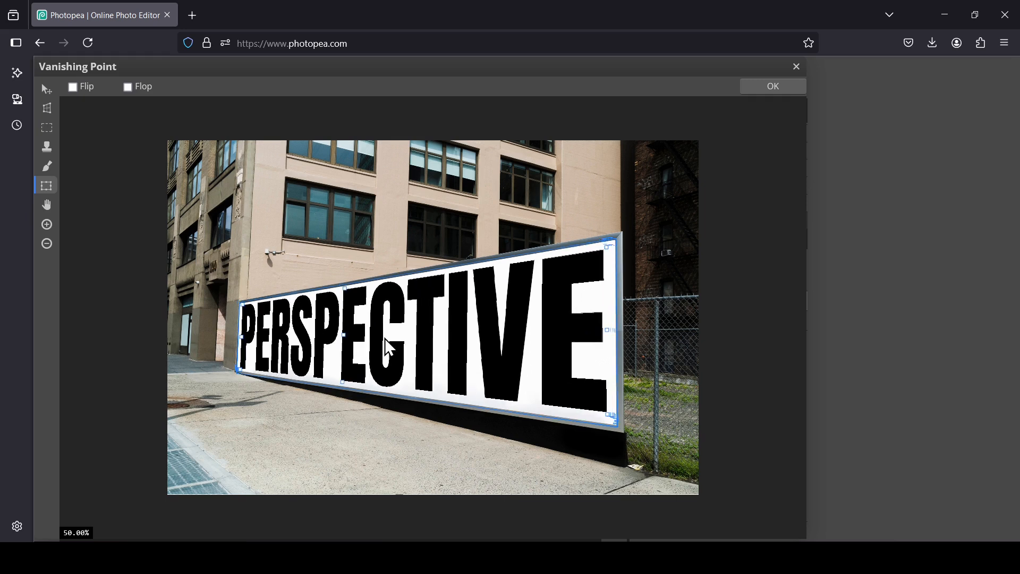
mouse_move(770, 109)
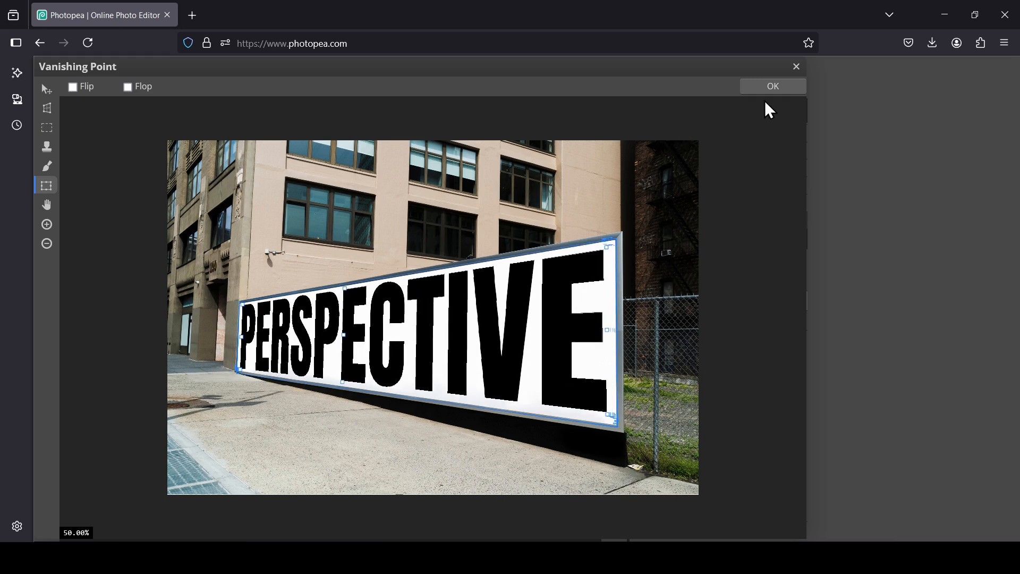
left_click(772, 86)
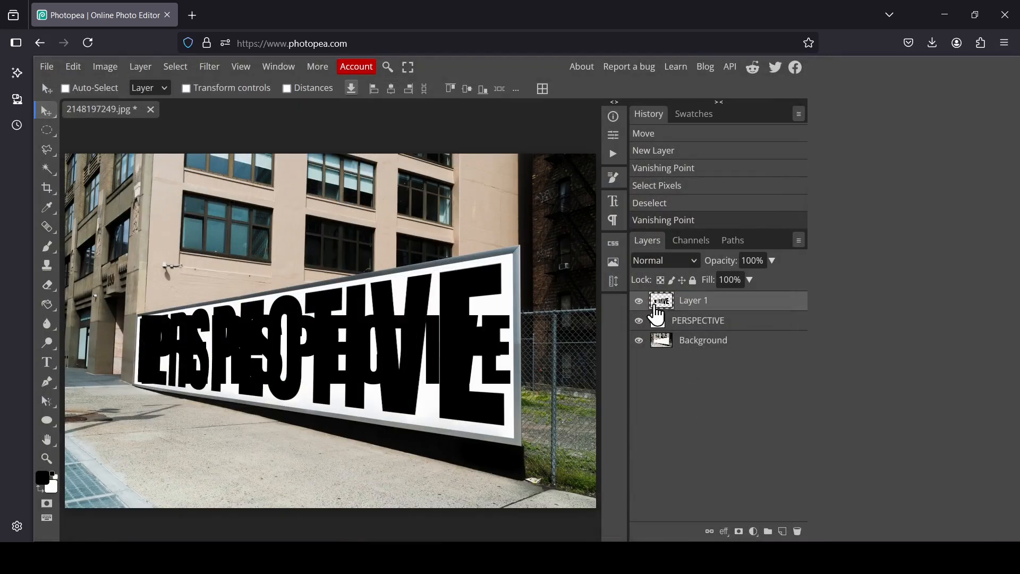
Hide the flat text, merge the warped lettering into a new layer, and compare
left_click(638, 320)
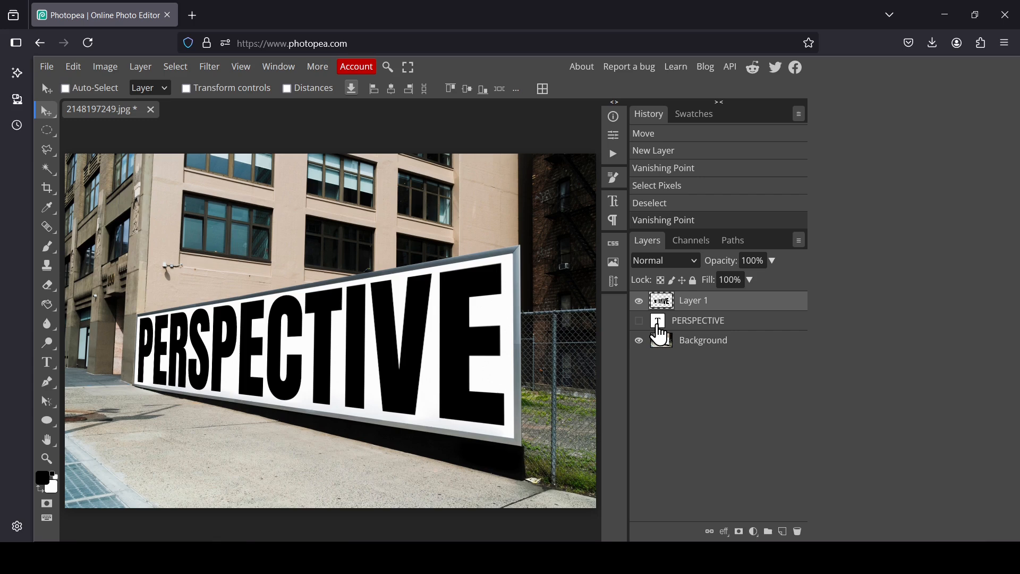
left_click(65, 88)
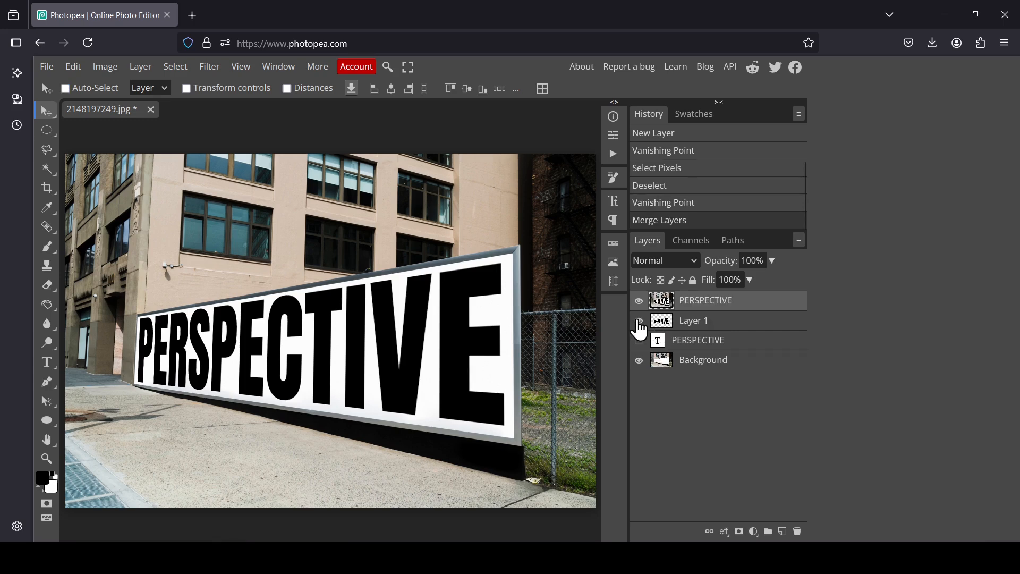
left_click(638, 320)
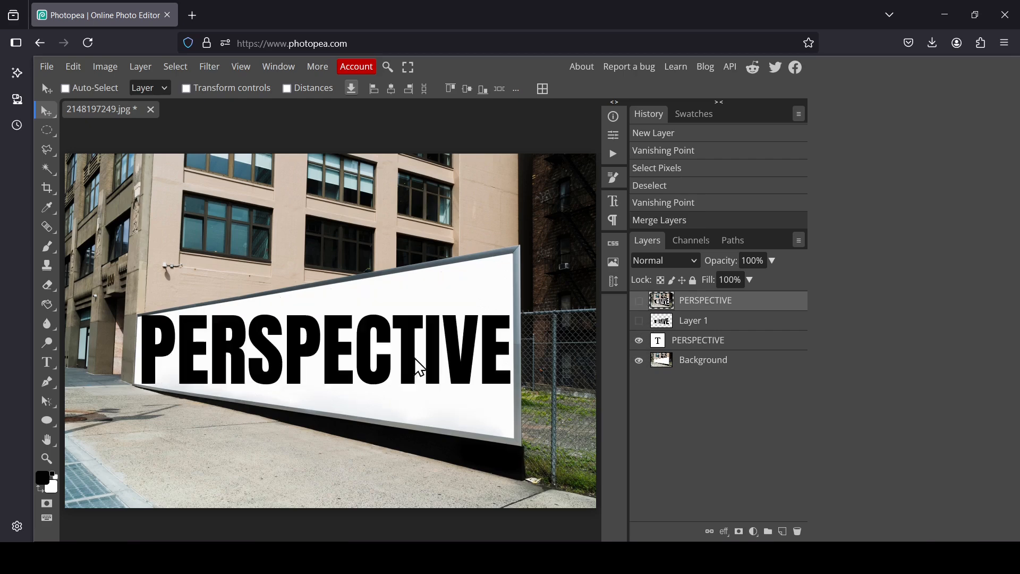
left_click(639, 299)
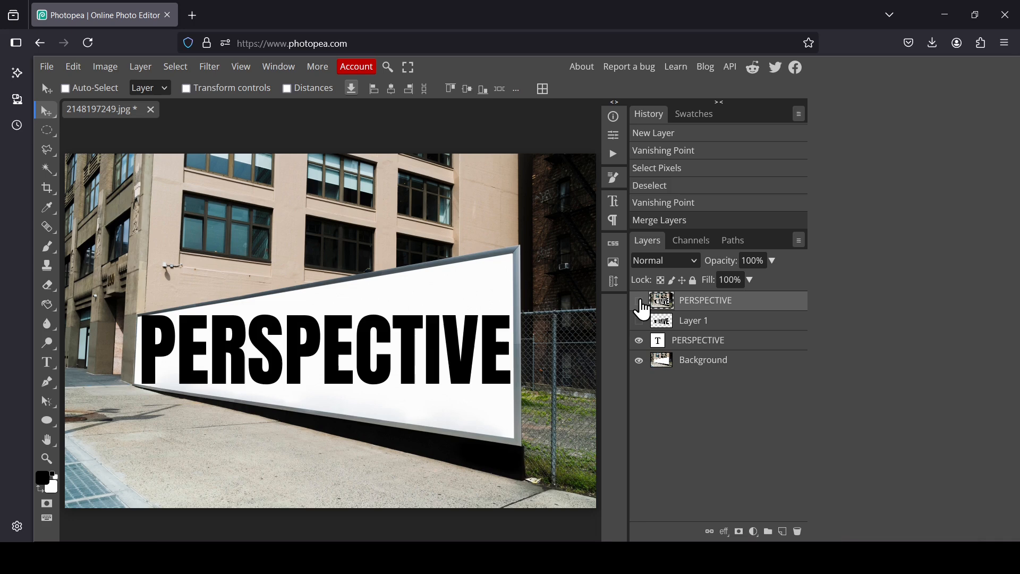
left_click(638, 299)
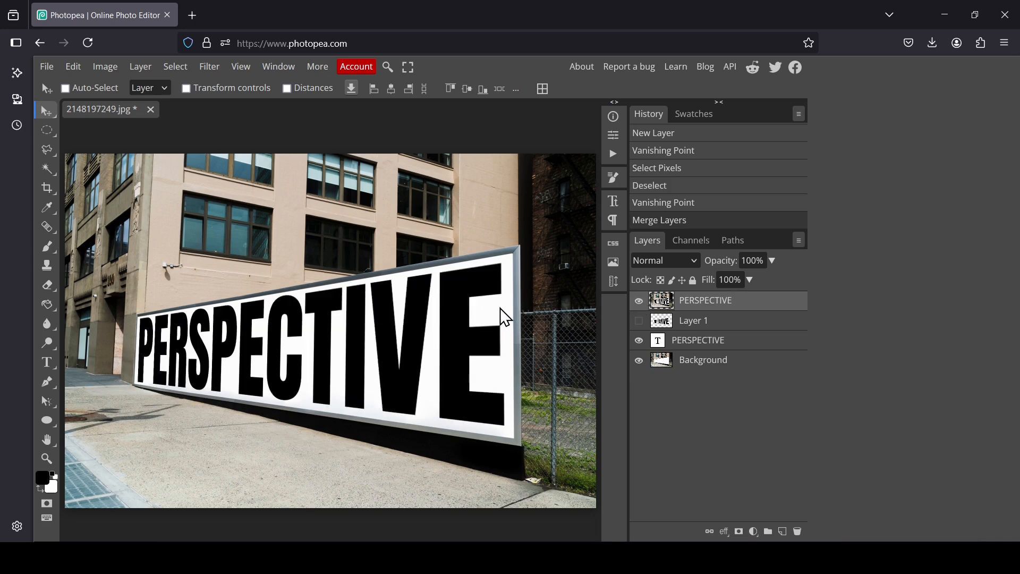
mouse_move(734, 421)
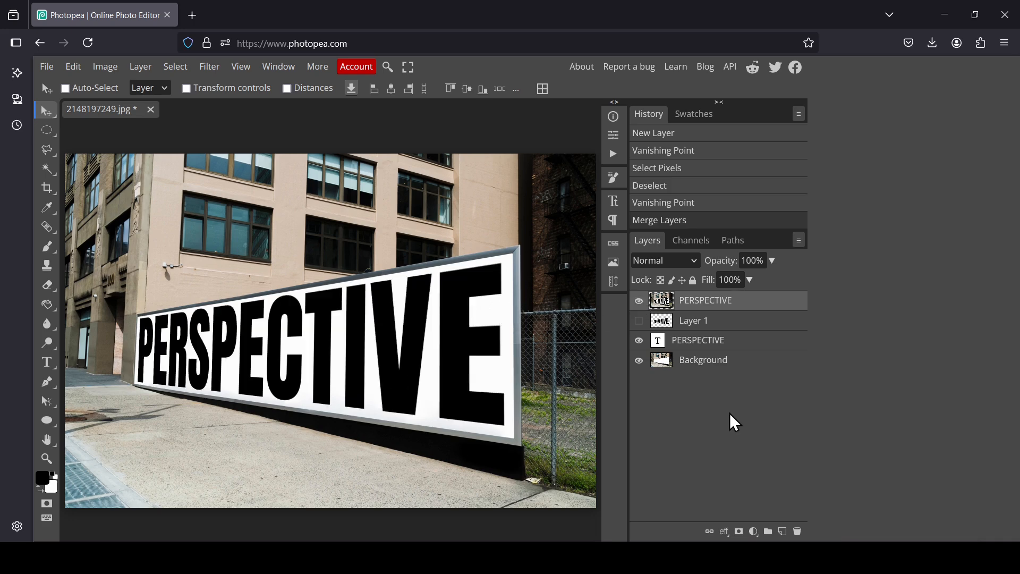